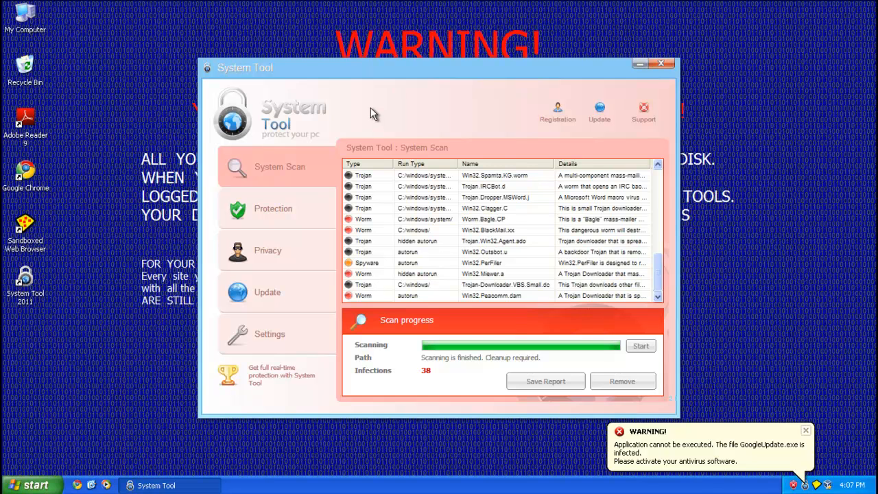
{"action": "mouse_move", "coordinate": [310, 116]}
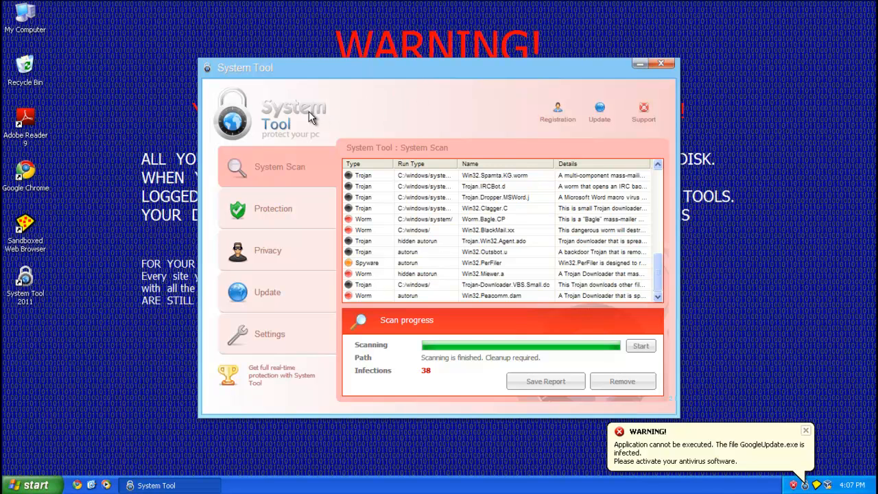
{"action": "mouse_move", "coordinate": [508, 112]}
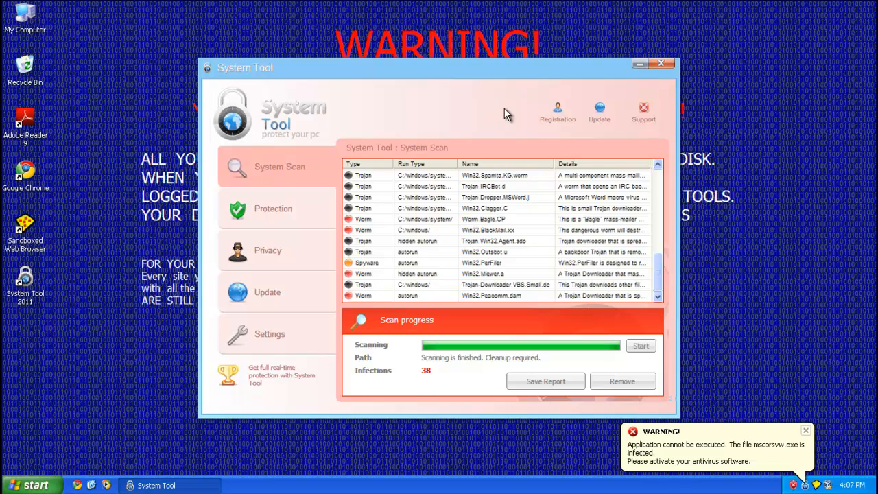
{"action": "mouse_move", "coordinate": [528, 126]}
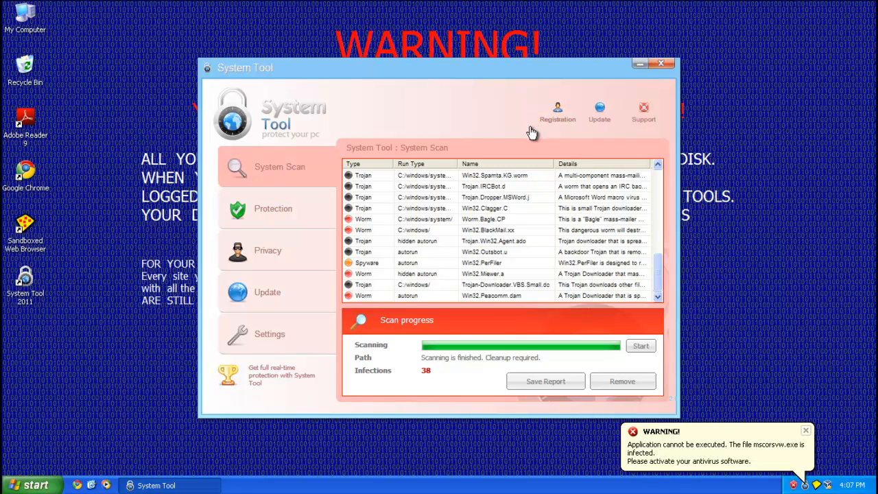
{"action": "mouse_move", "coordinate": [521, 131]}
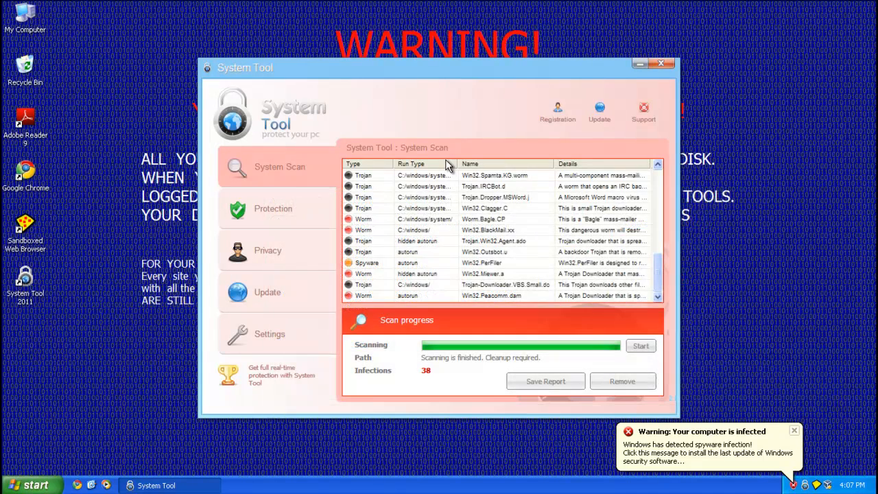
Step: Dismiss the fake harmful-software warning and bring up the System Tool 2011 registration window
{"action": "left_click", "coordinate": [621, 381]}
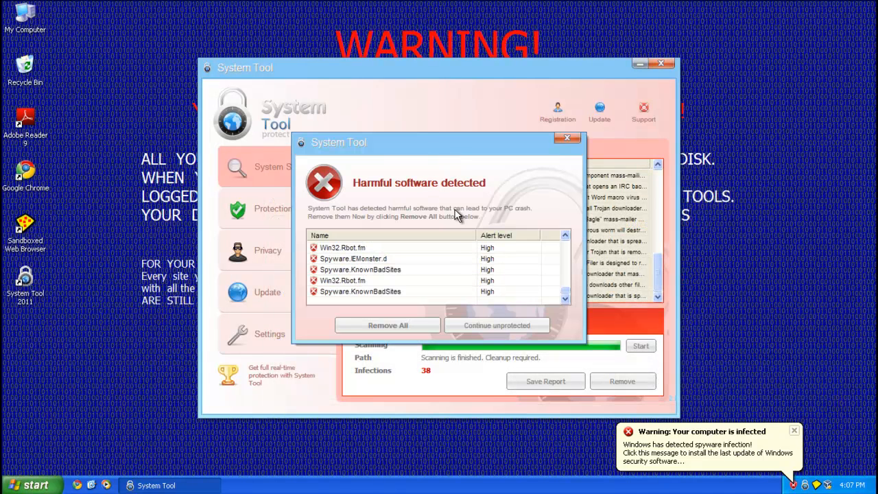
{"action": "left_click", "coordinate": [497, 325]}
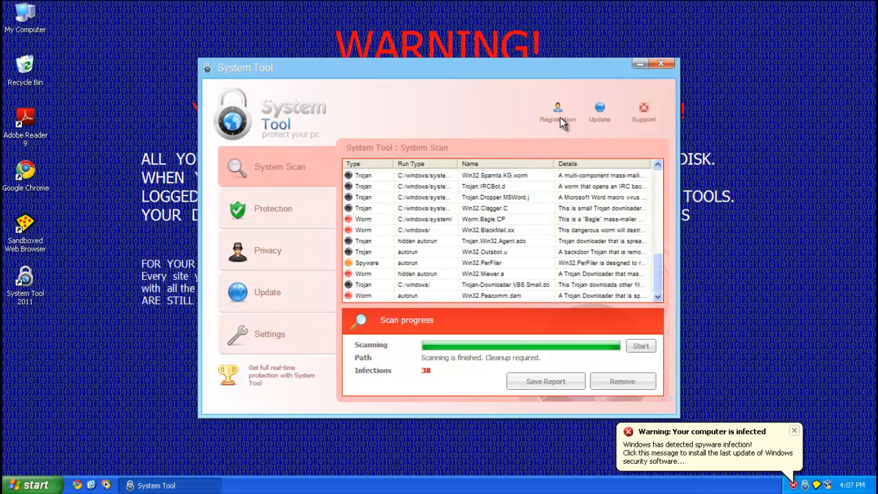
{"action": "left_click", "coordinate": [556, 110]}
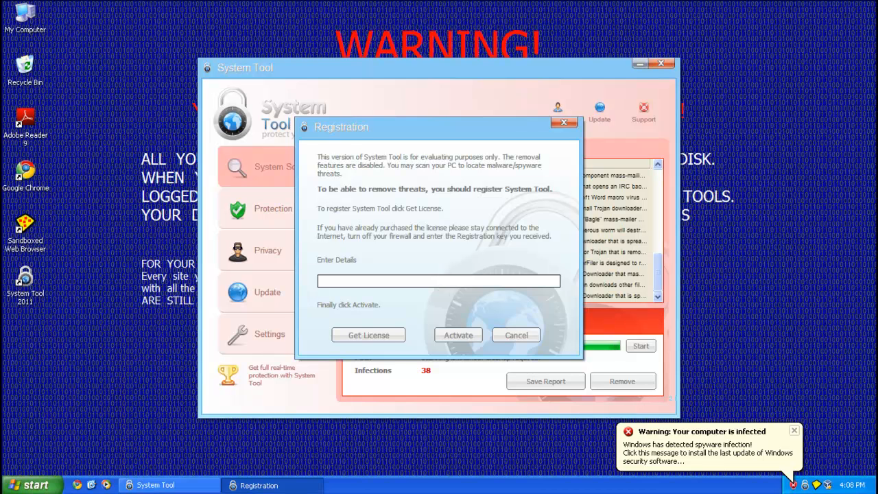
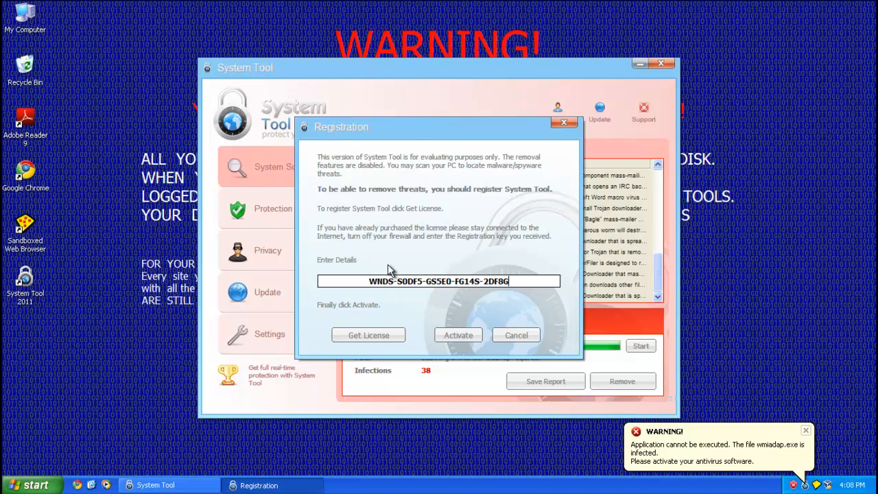
{"action": "mouse_move", "coordinate": [444, 342]}
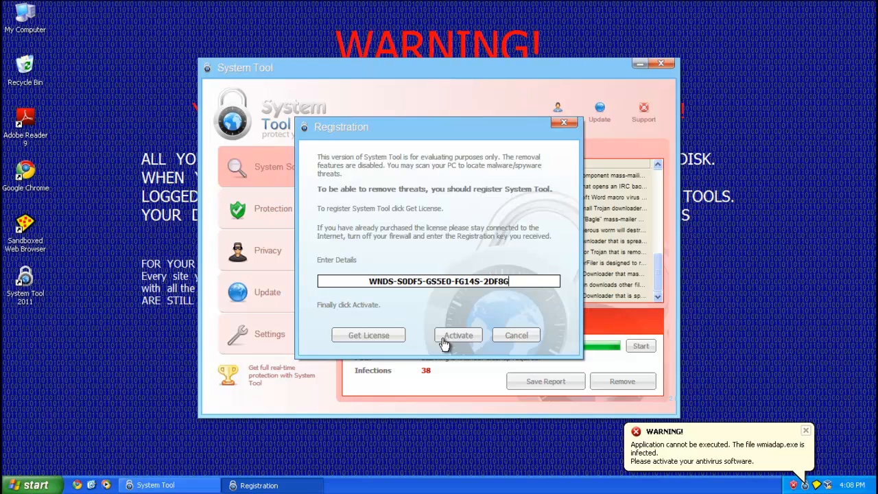
Step: Activate with the key, acknowledge the success message and let it clean the 38 reported infections
{"action": "left_click", "coordinate": [458, 335]}
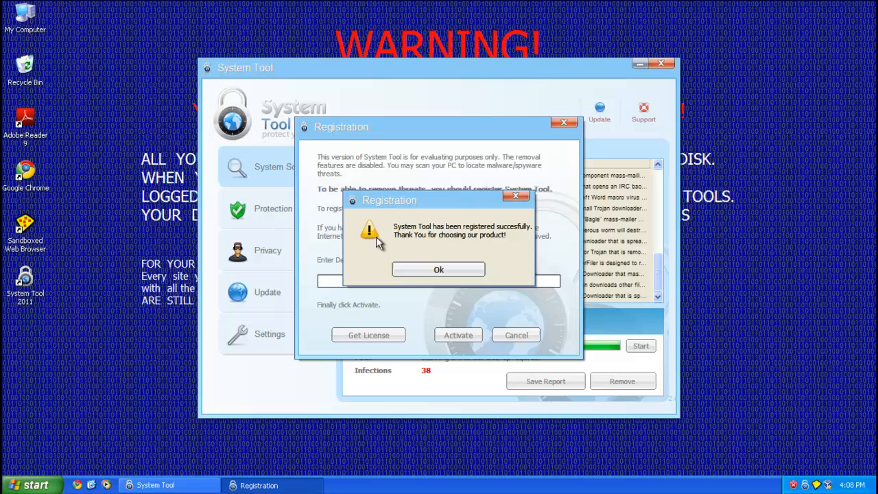
{"action": "left_click", "coordinate": [439, 269]}
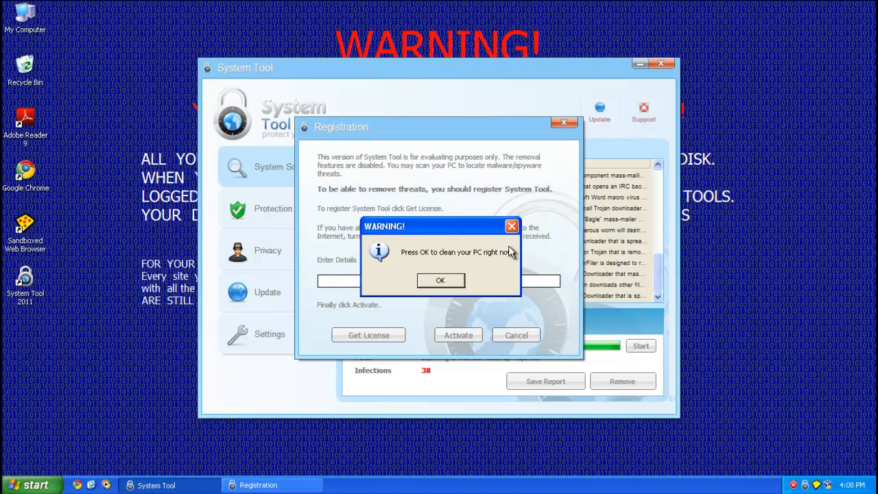
{"action": "mouse_move", "coordinate": [573, 266]}
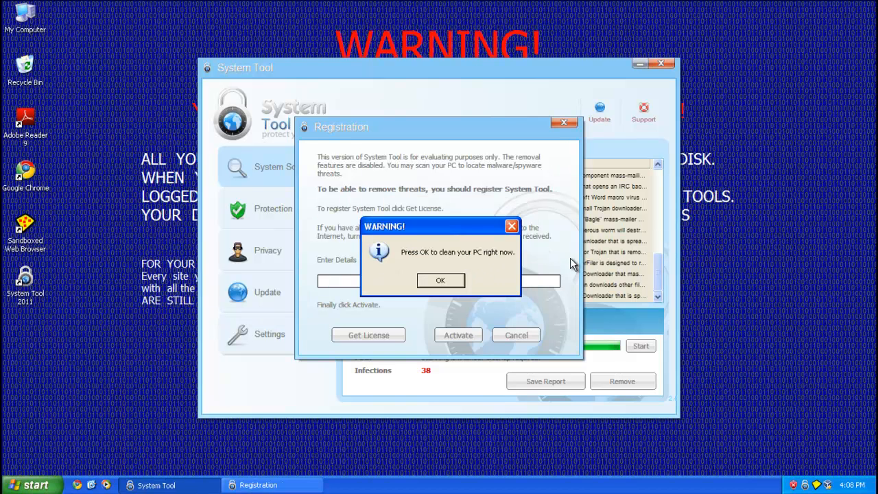
{"action": "mouse_move", "coordinate": [458, 212]}
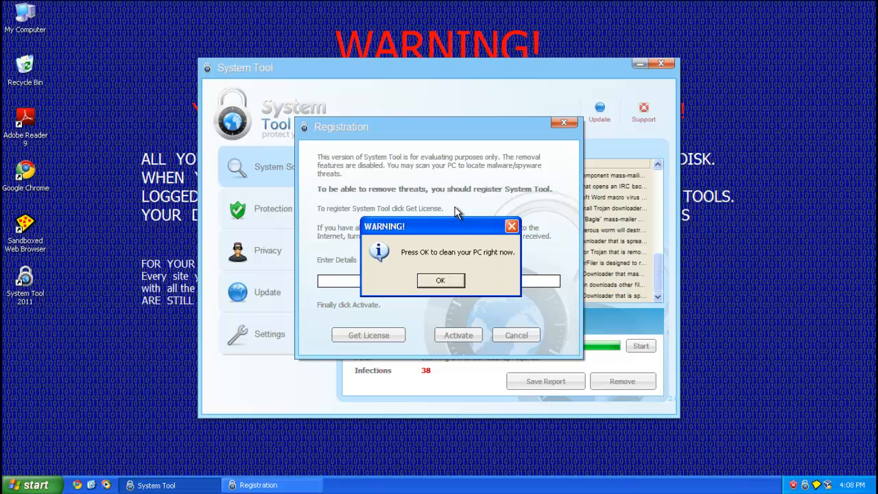
{"action": "left_click", "coordinate": [440, 280]}
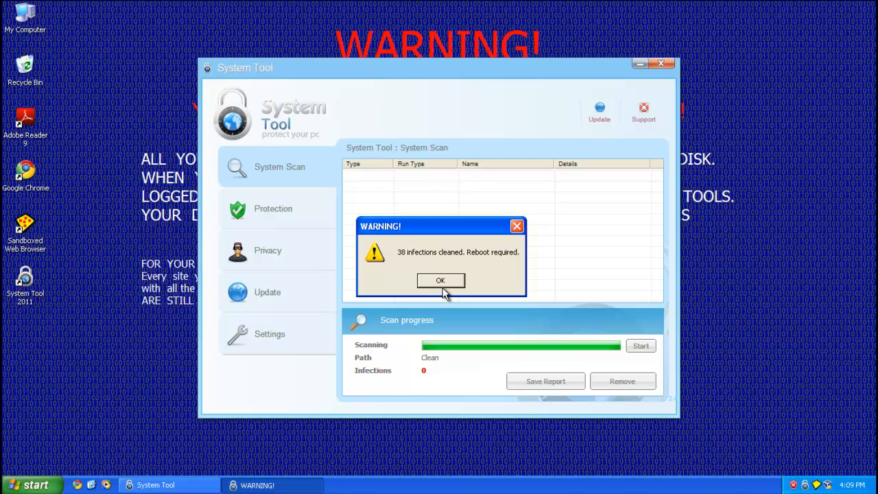
Step: Accept the reboot-required message so Windows restarts to a normal desktop
{"action": "left_click", "coordinate": [441, 280]}
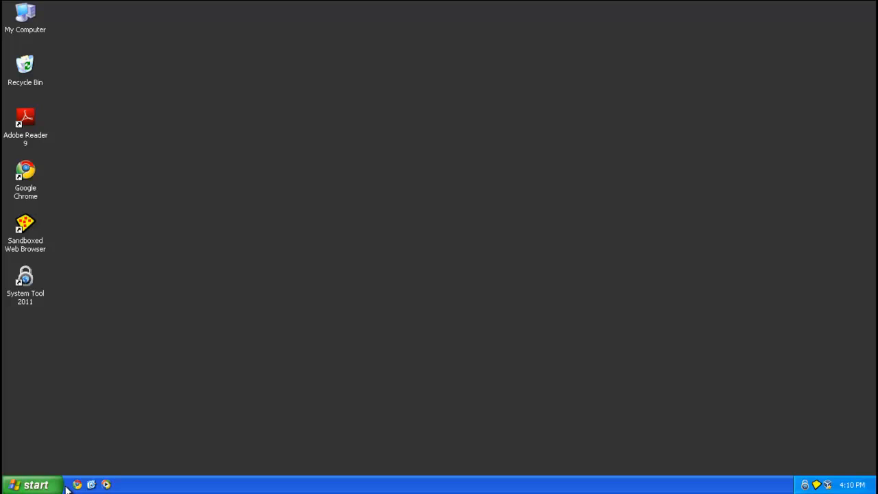
{"action": "mouse_move", "coordinate": [226, 140]}
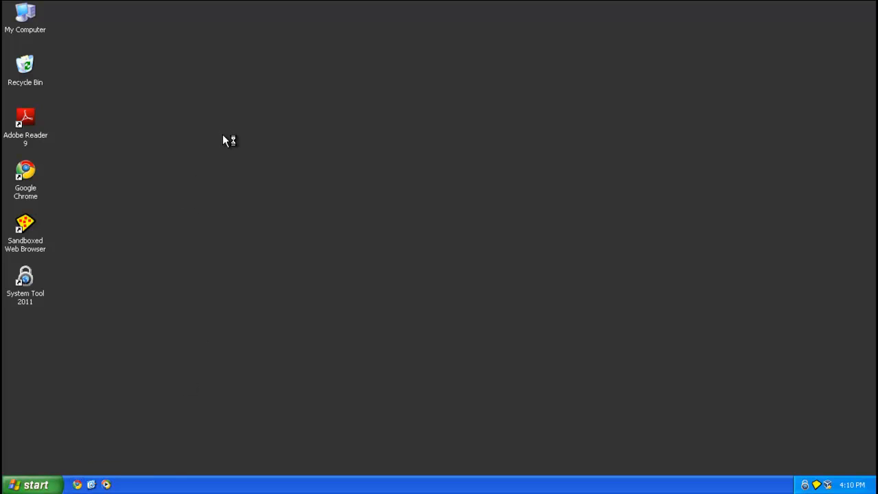
{"action": "double_click", "coordinate": [25, 170]}
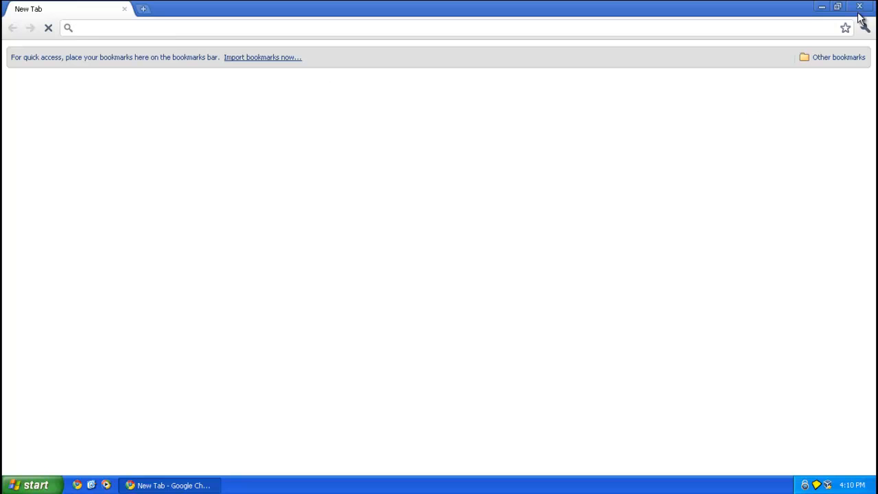
{"action": "left_click", "coordinate": [864, 28]}
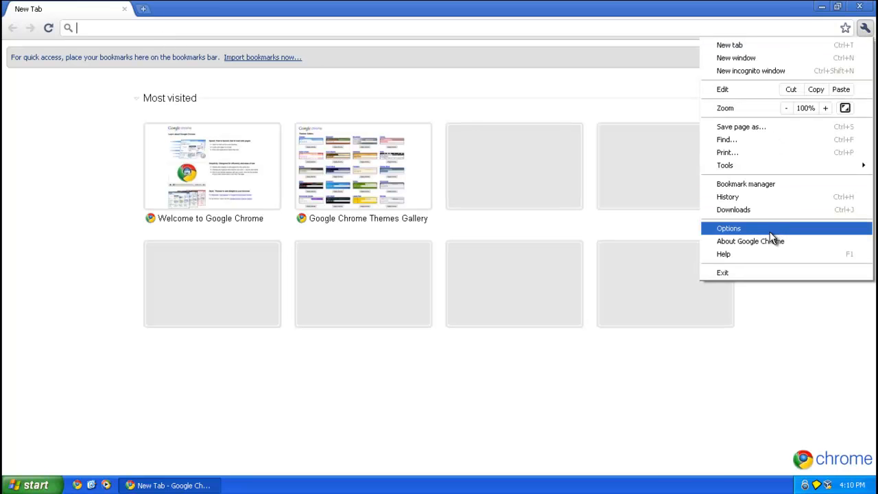
{"action": "left_click", "coordinate": [728, 227]}
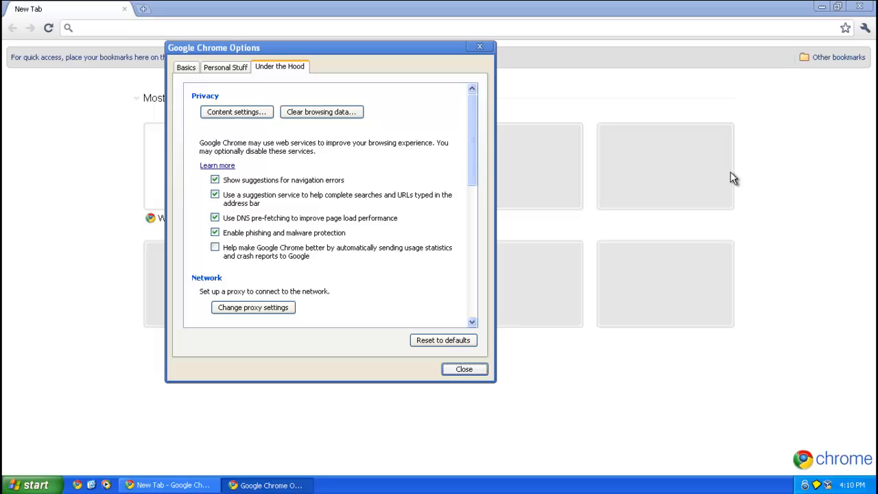
{"action": "left_click", "coordinate": [464, 369]}
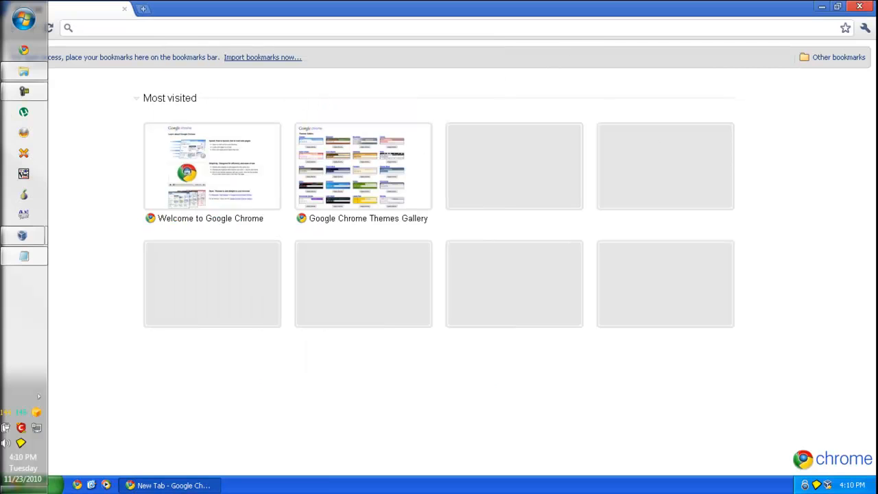
{"action": "left_click", "coordinate": [33, 486]}
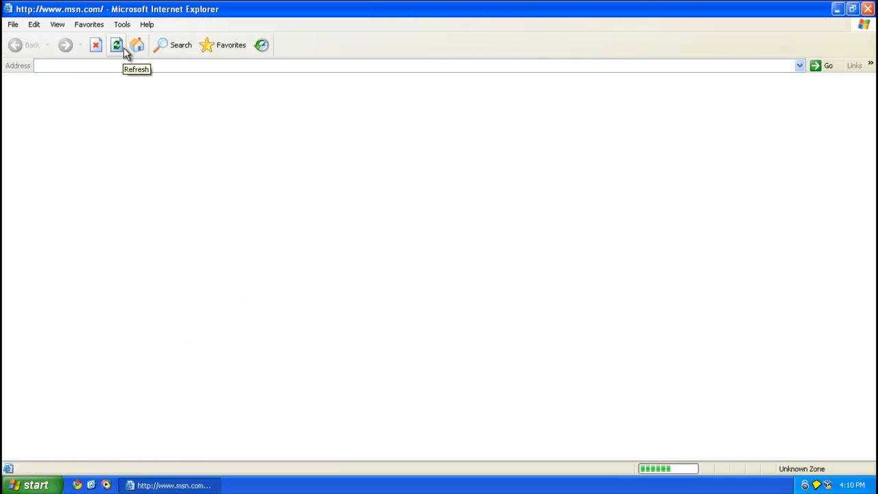
Step: Reload MSN and confirm in Internet Options LAN Settings that no proxy server is used
{"action": "left_click", "coordinate": [121, 25]}
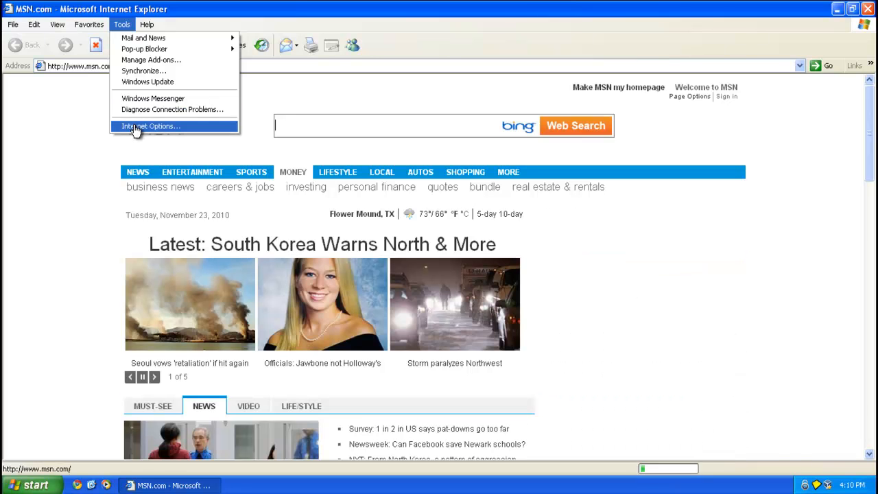
{"action": "left_click", "coordinate": [151, 126]}
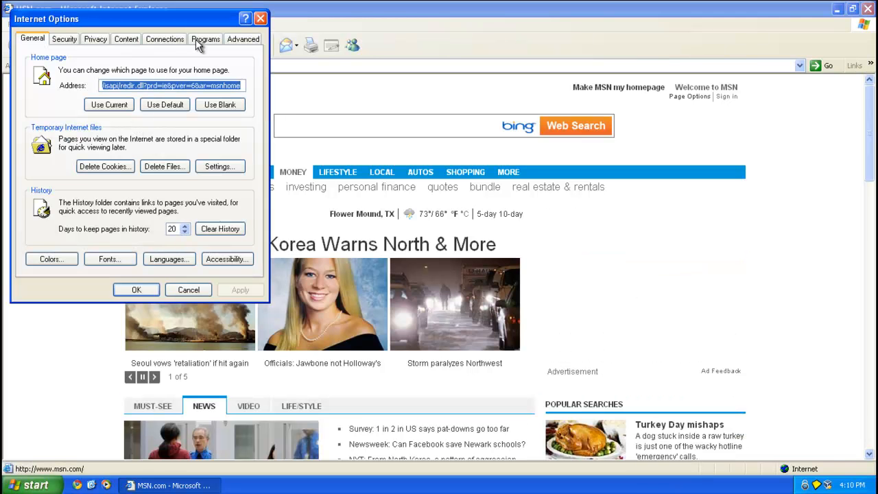
{"action": "left_click", "coordinate": [164, 39]}
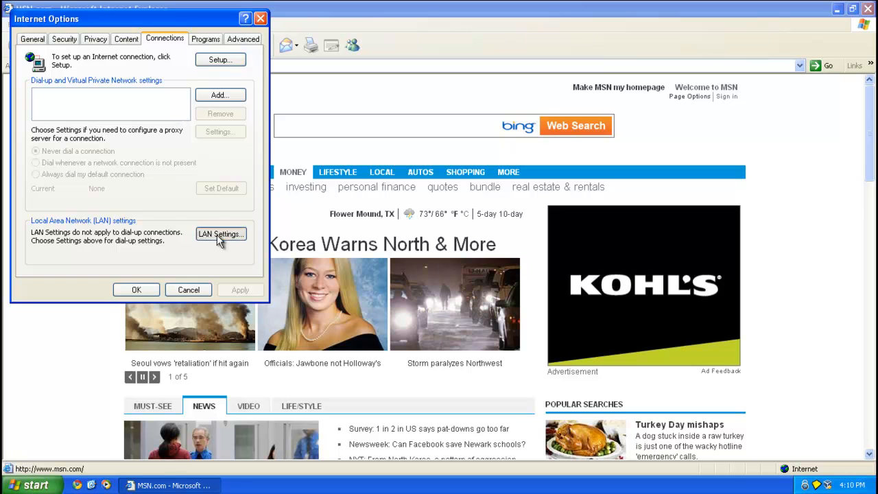
{"action": "left_click", "coordinate": [221, 233]}
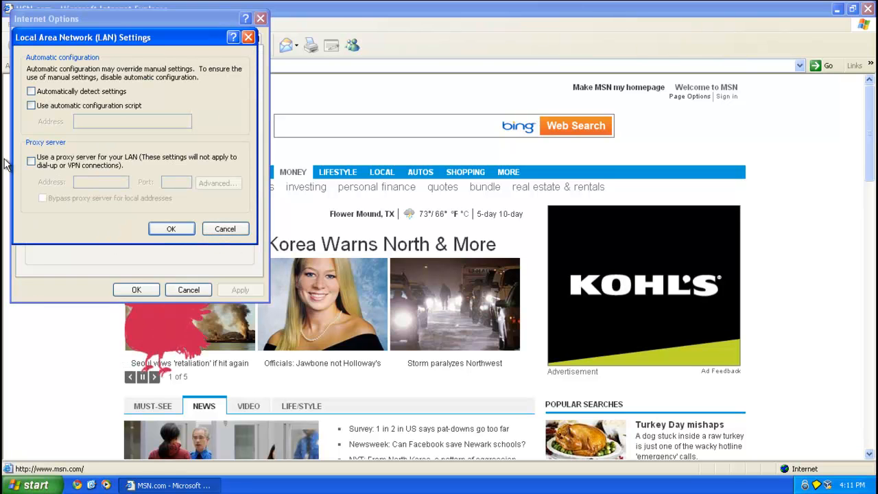
{"action": "mouse_move", "coordinate": [214, 145]}
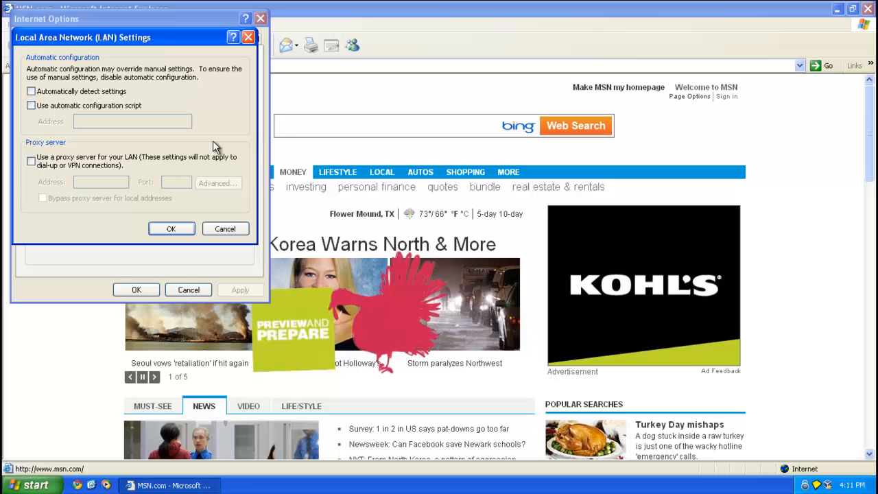
{"action": "left_click", "coordinate": [170, 227]}
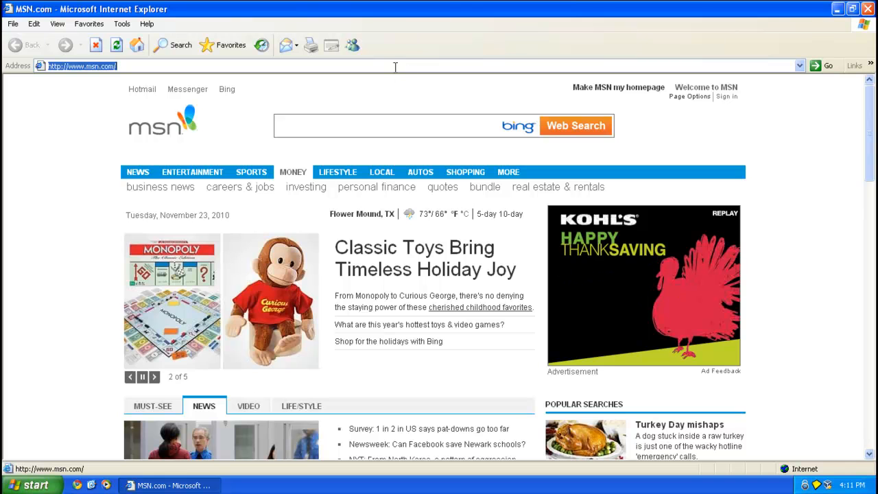
Step: Go to the Bleeping Computer Malwarebytes Anti-Malware download address
{"action": "type", "text": "http://www.bleepingcomputer.com/download/anti-virus/malwarebytes-anti-malware"}
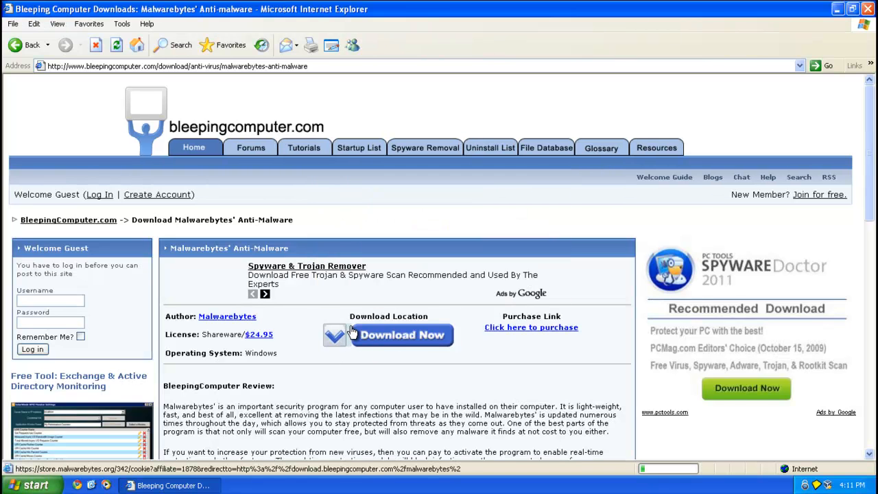
Step: Download mbam-setup.exe from Bleeping Computer and save it to the desktop
{"action": "left_click", "coordinate": [403, 335]}
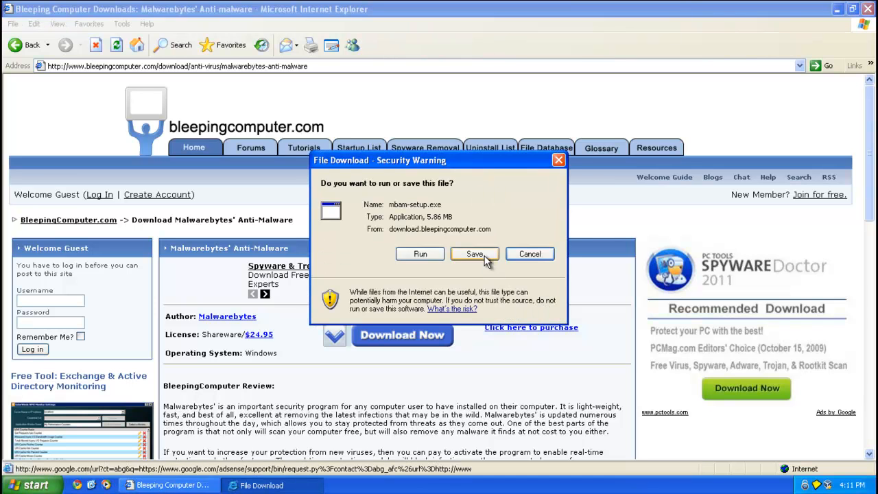
{"action": "left_click", "coordinate": [474, 253]}
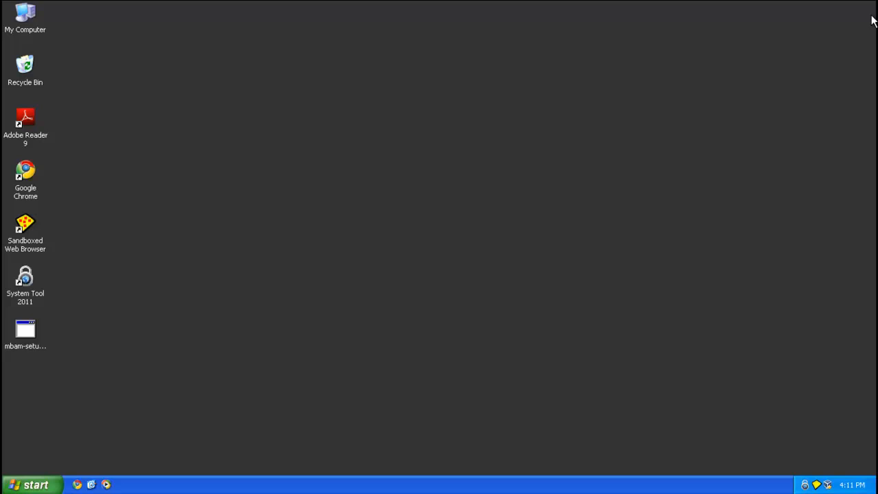
Step: Run mbam-setup.exe from the desktop, allowing it to run with English as setup language
{"action": "left_click", "coordinate": [25, 333]}
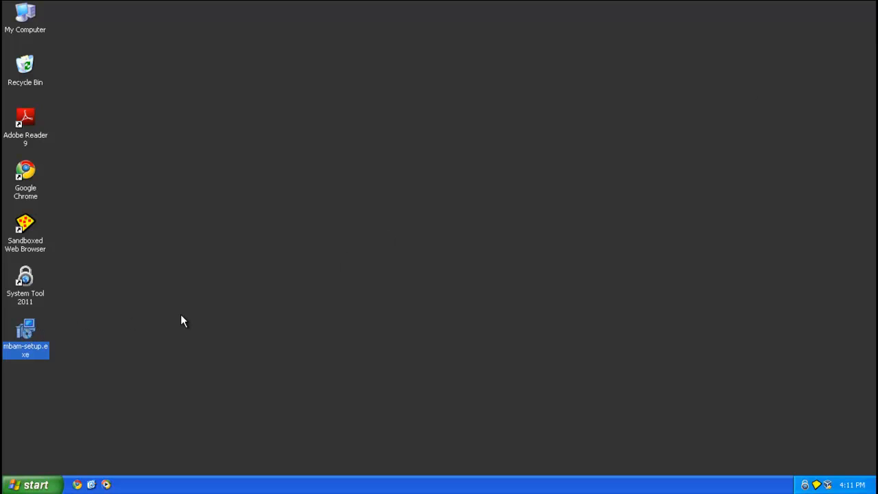
{"action": "double_click", "coordinate": [25, 333]}
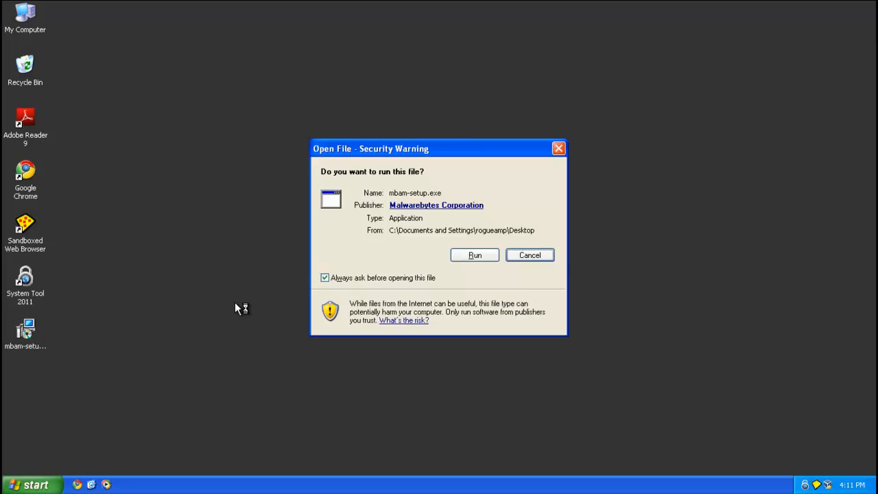
{"action": "left_click", "coordinate": [475, 255]}
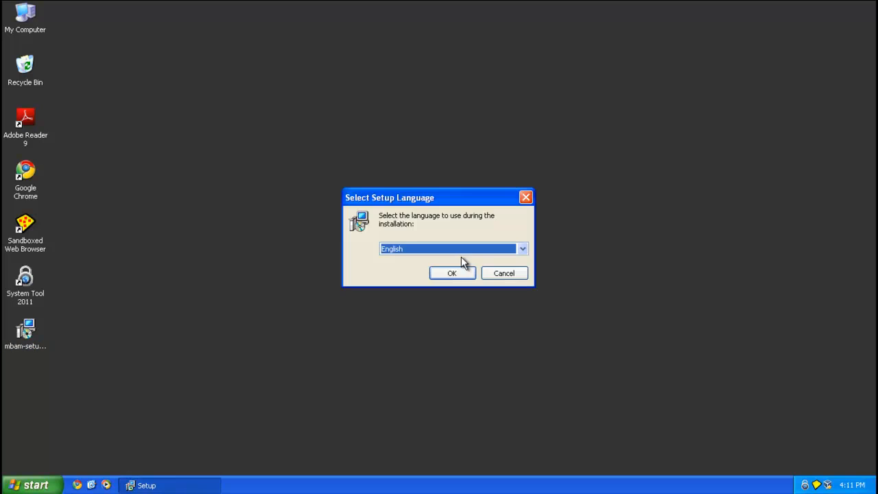
{"action": "left_click", "coordinate": [452, 273]}
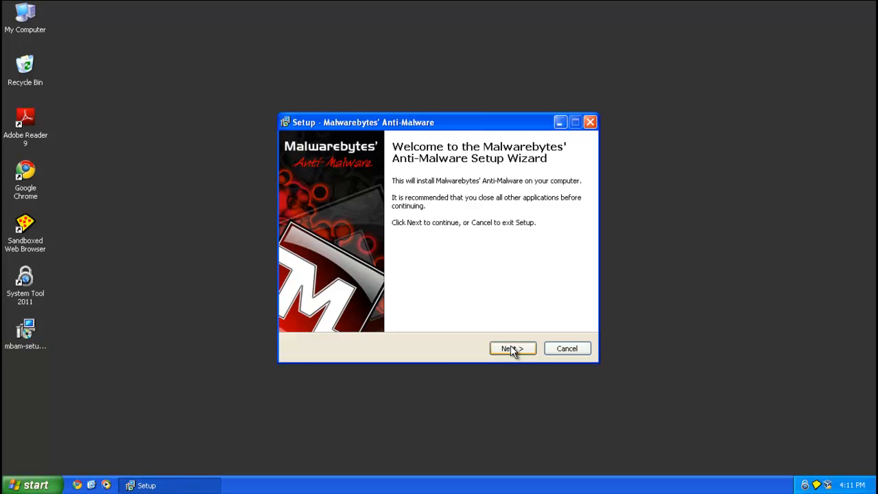
Step: Install Malwarebytes with the license accepted and default folder, then finish with Update and Launch kept checked
{"action": "left_click", "coordinate": [513, 349]}
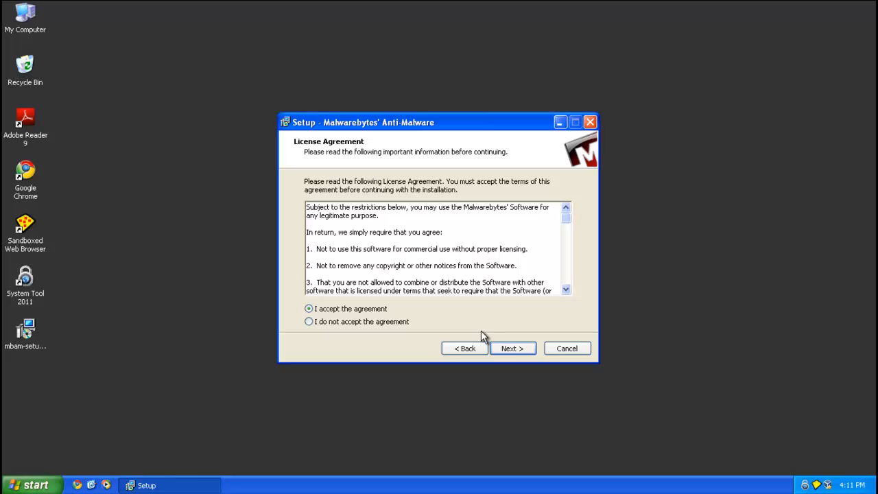
{"action": "left_click", "coordinate": [512, 348]}
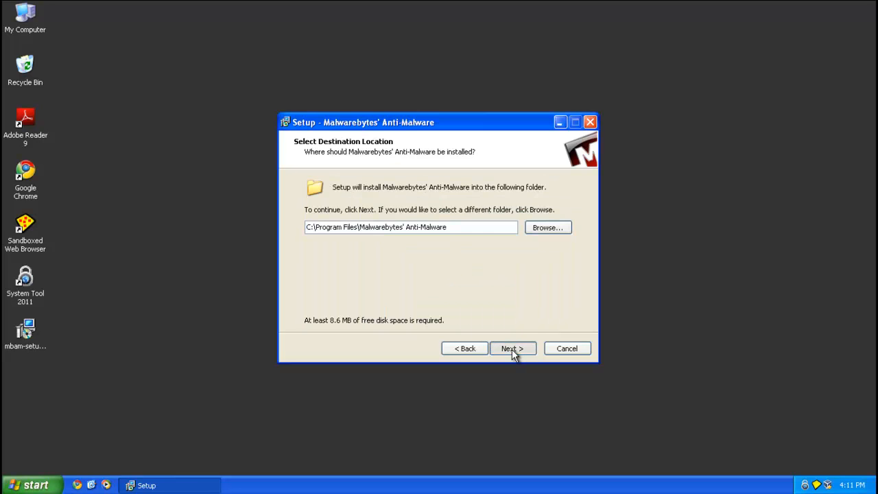
{"action": "left_click", "coordinate": [511, 349]}
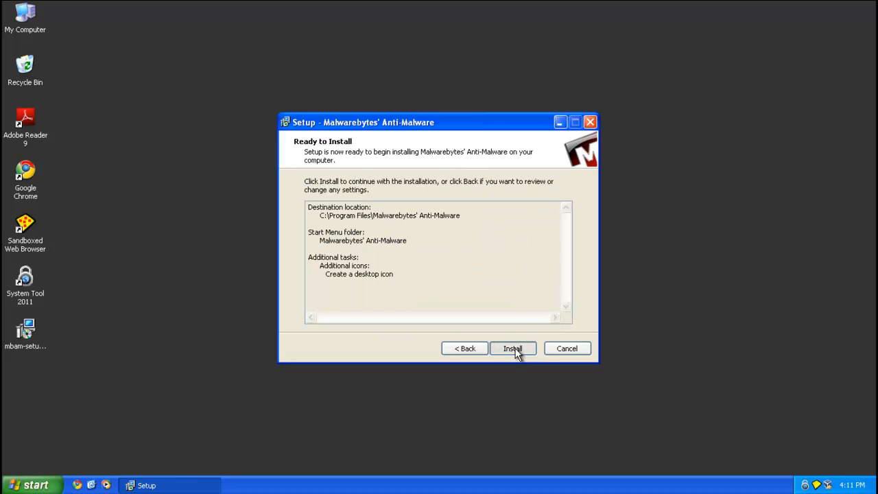
{"action": "left_click", "coordinate": [513, 349]}
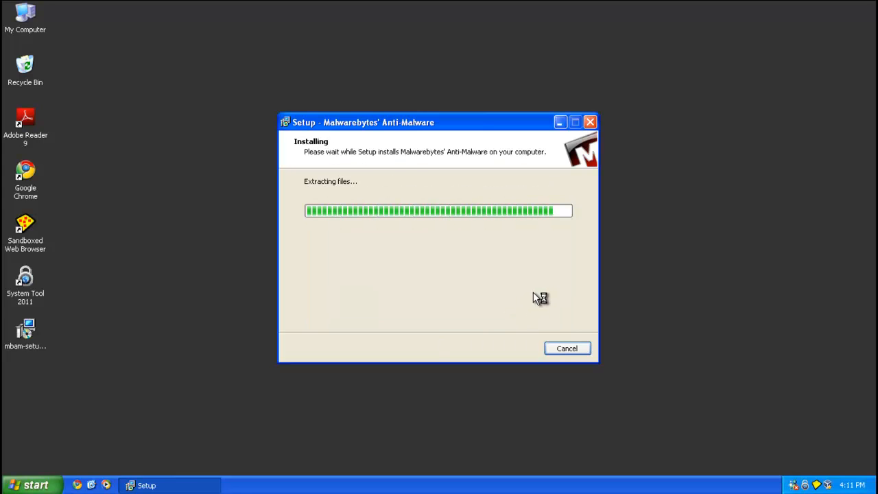
{"action": "mouse_move", "coordinate": [535, 298]}
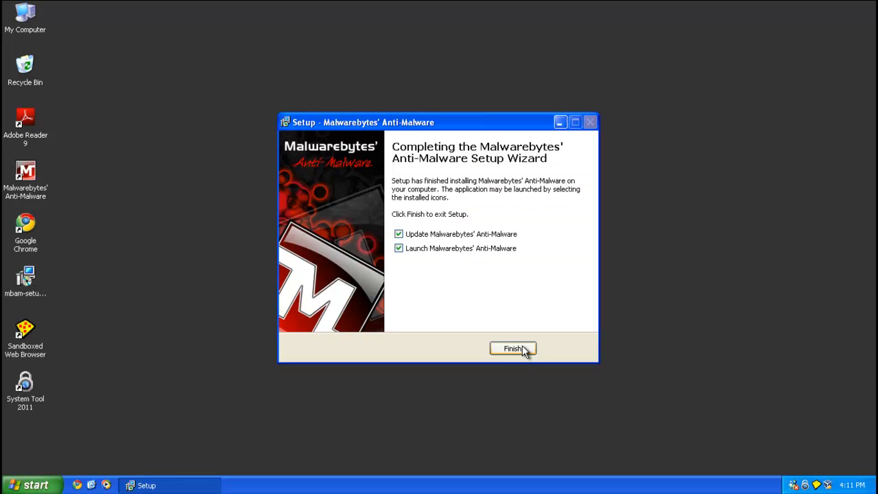
{"action": "left_click", "coordinate": [513, 348]}
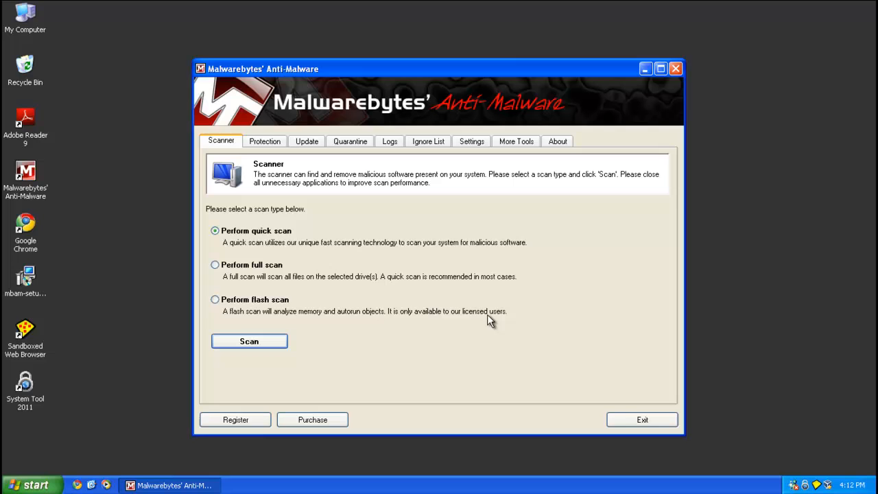
{"action": "mouse_move", "coordinate": [488, 302]}
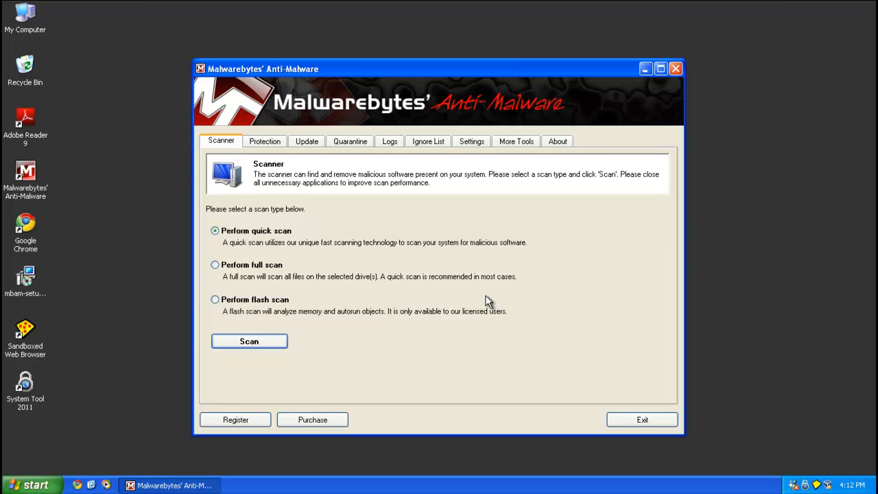
Step: Run a full Malwarebytes scan of drive C:, ending with 9 infected objects found
{"action": "left_click", "coordinate": [213, 265]}
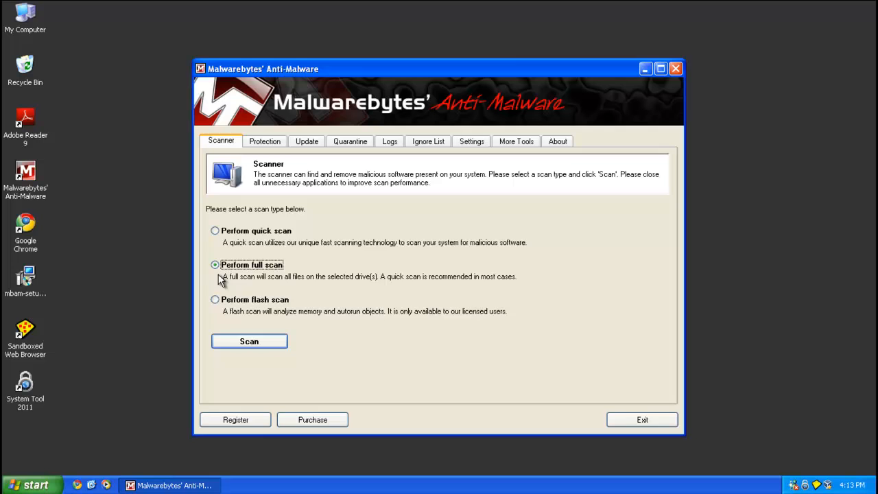
{"action": "left_click", "coordinate": [250, 340]}
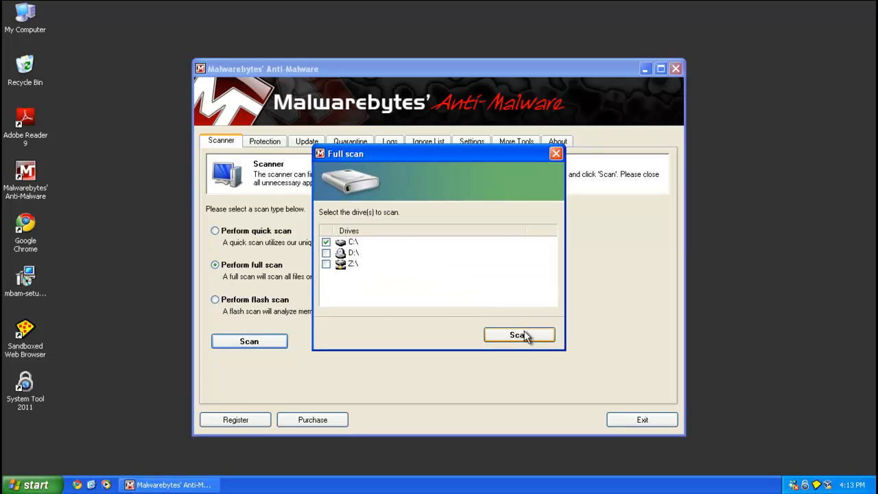
{"action": "left_click", "coordinate": [518, 334]}
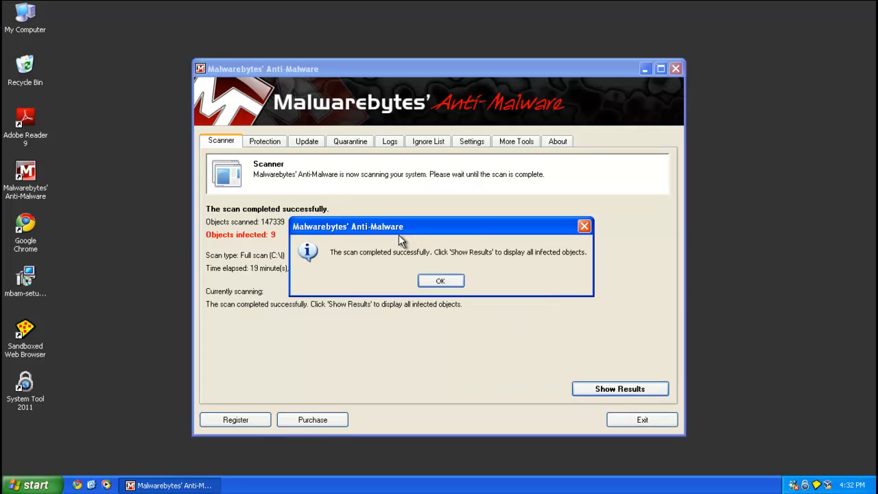
{"action": "mouse_move", "coordinate": [343, 266]}
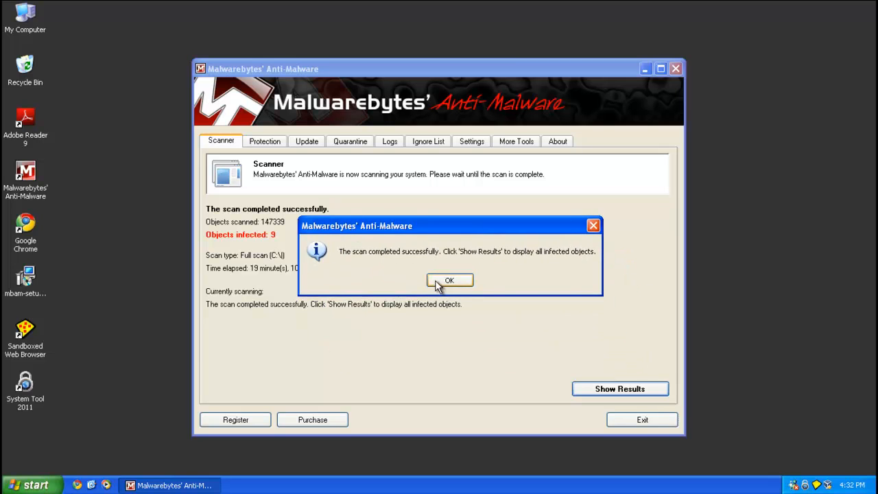
Step: Dismiss the scan-completed message and show the list of 9 detected threats
{"action": "left_click", "coordinate": [450, 280]}
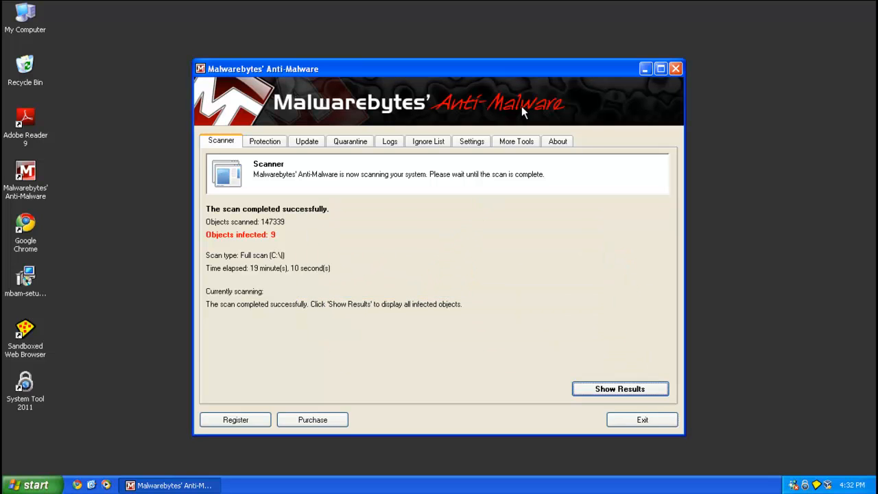
{"action": "mouse_move", "coordinate": [467, 365]}
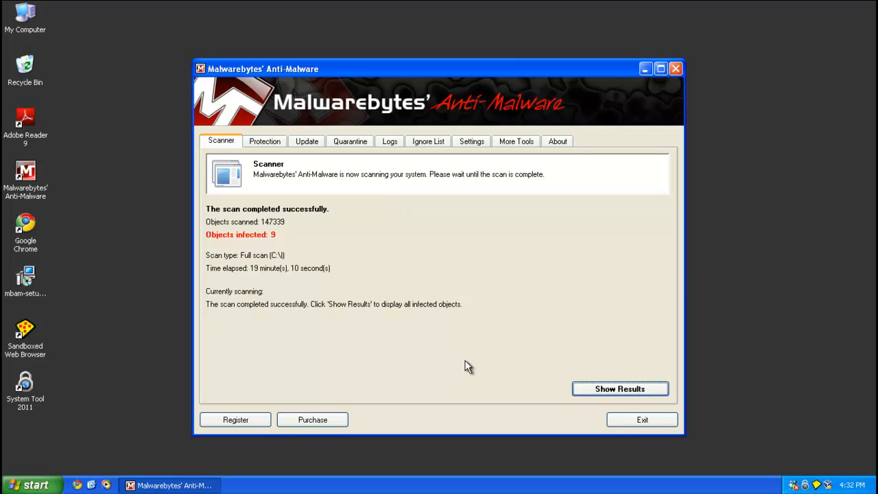
{"action": "mouse_move", "coordinate": [517, 412]}
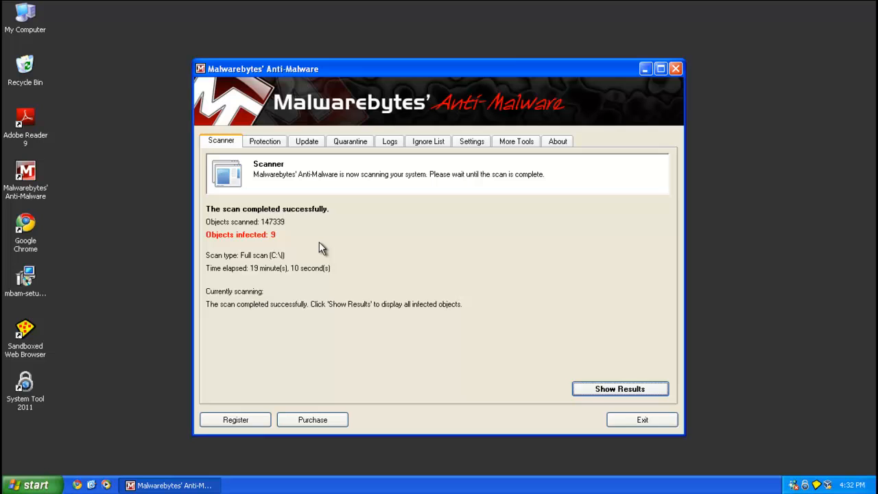
{"action": "left_click", "coordinate": [620, 388]}
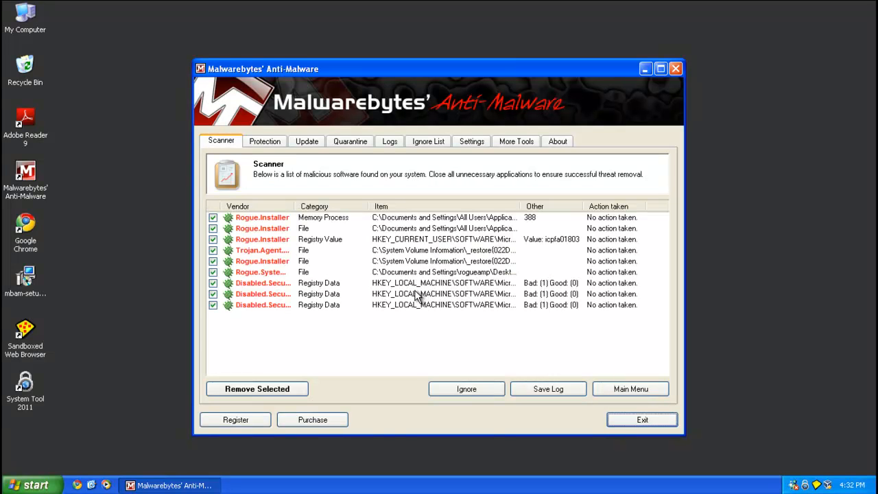
{"action": "mouse_move", "coordinate": [433, 288]}
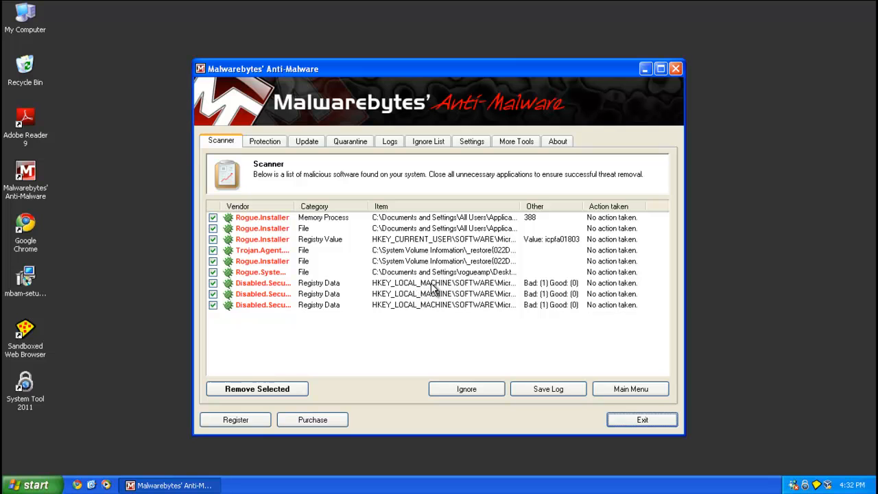
{"action": "mouse_move", "coordinate": [263, 110]}
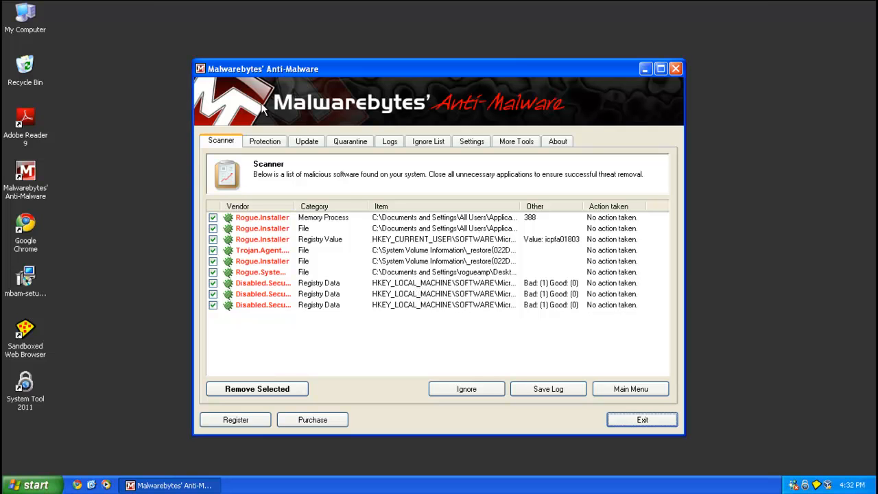
Step: Remove all nine selected threats, close the Notepad log and restart the computer now
{"action": "left_click", "coordinate": [256, 388]}
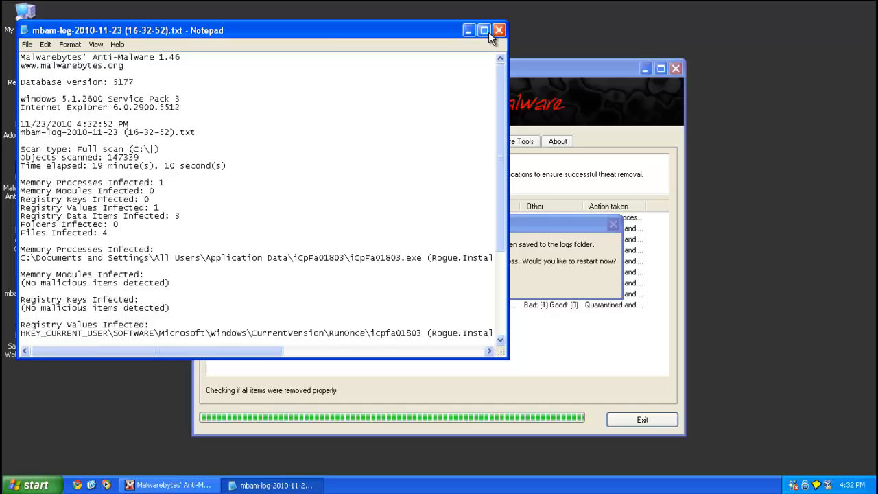
{"action": "left_click", "coordinate": [499, 30]}
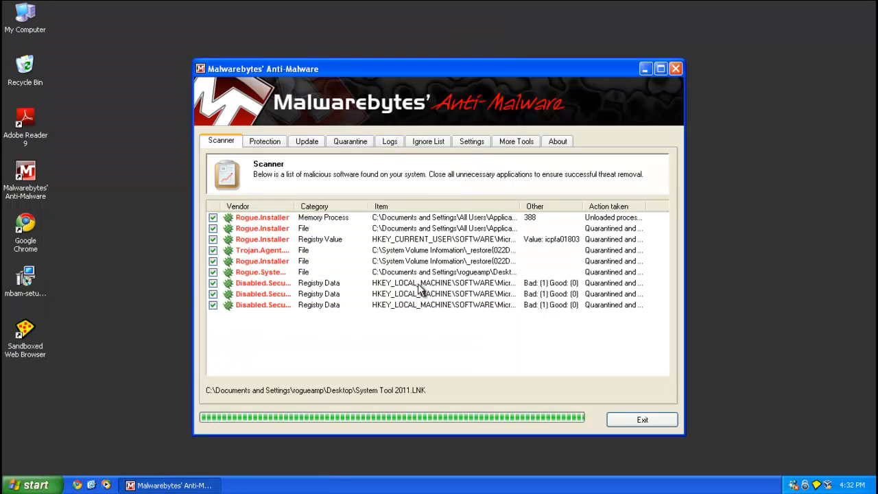
{"action": "left_click", "coordinate": [674, 68]}
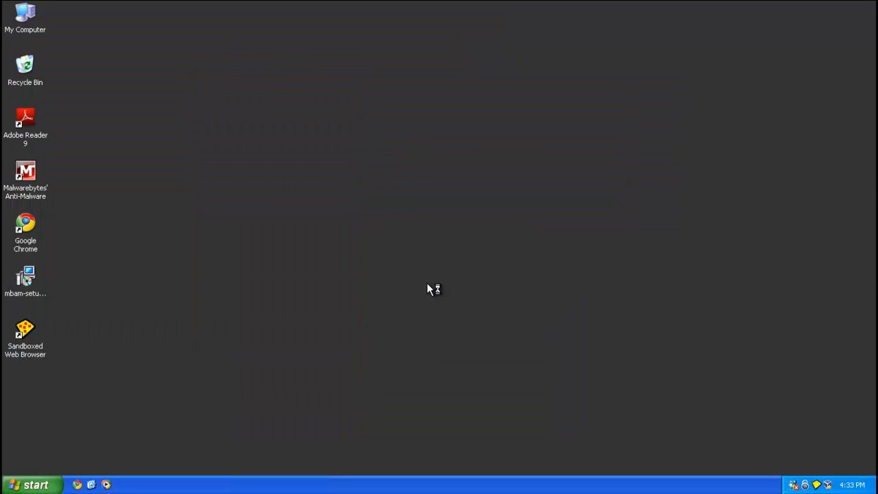
{"action": "mouse_move", "coordinate": [398, 208]}
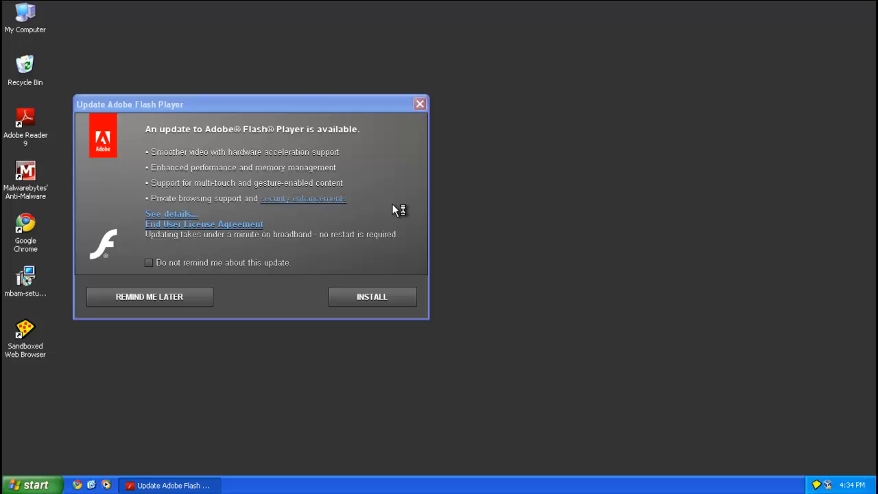
{"action": "mouse_move", "coordinate": [343, 144]}
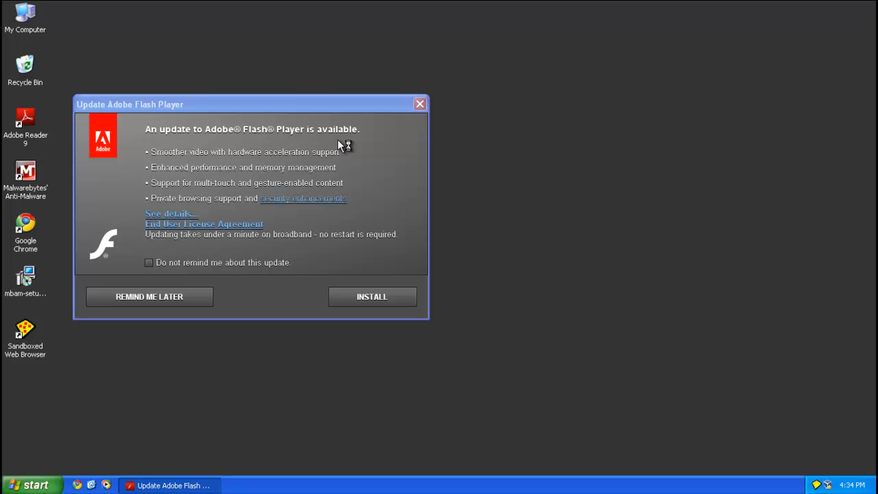
Step: Dismiss the Adobe Flash update prompt with 'Do not remind me about this update' checked
{"action": "left_click", "coordinate": [148, 262]}
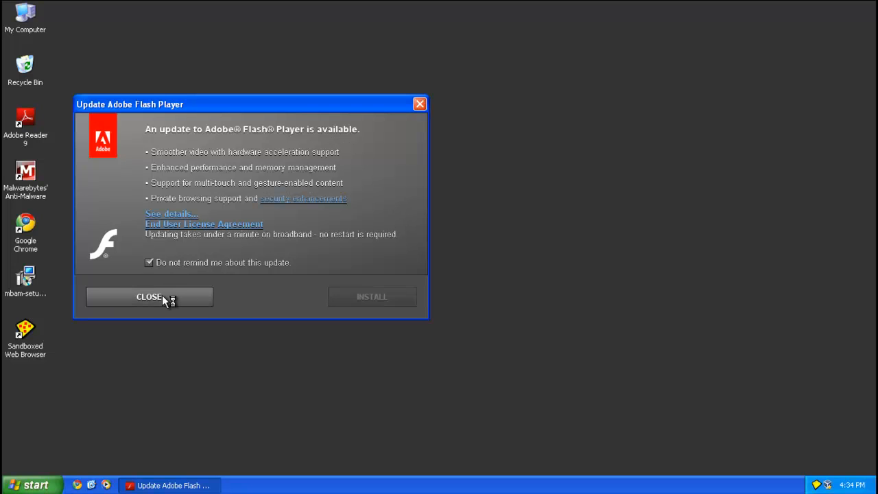
{"action": "left_click", "coordinate": [148, 296]}
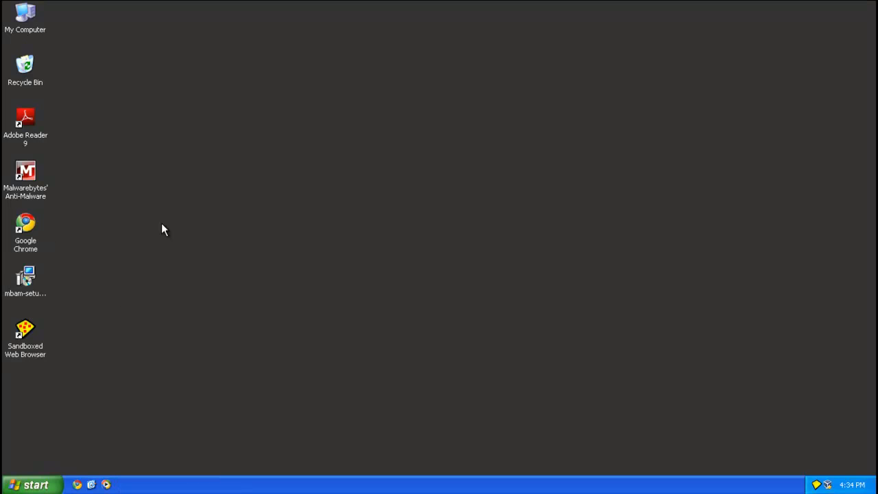
{"action": "mouse_move", "coordinate": [107, 200]}
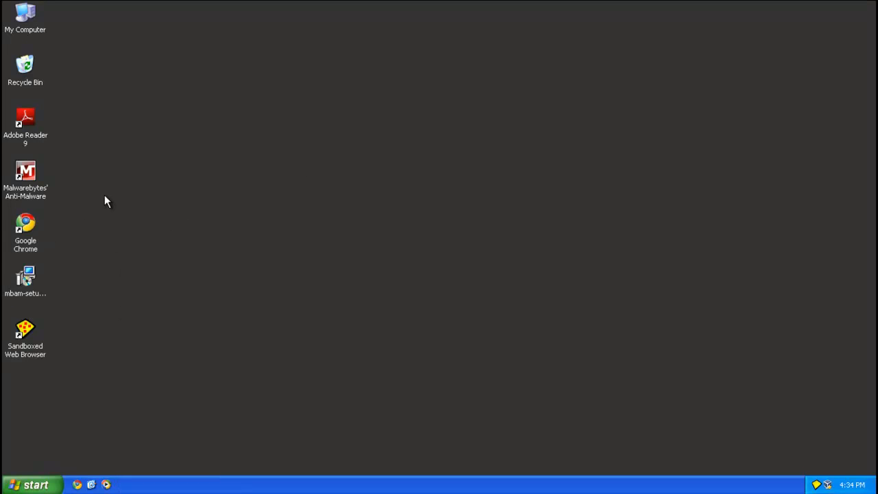